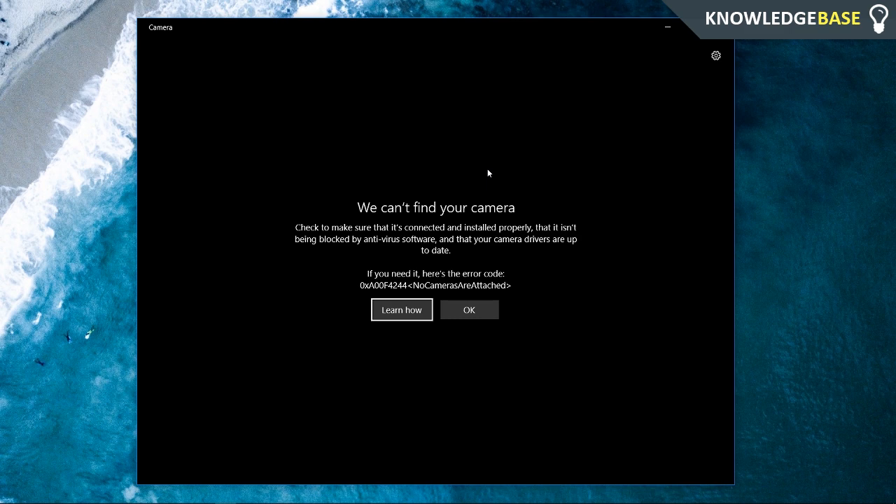
mouse_move(430, 283)
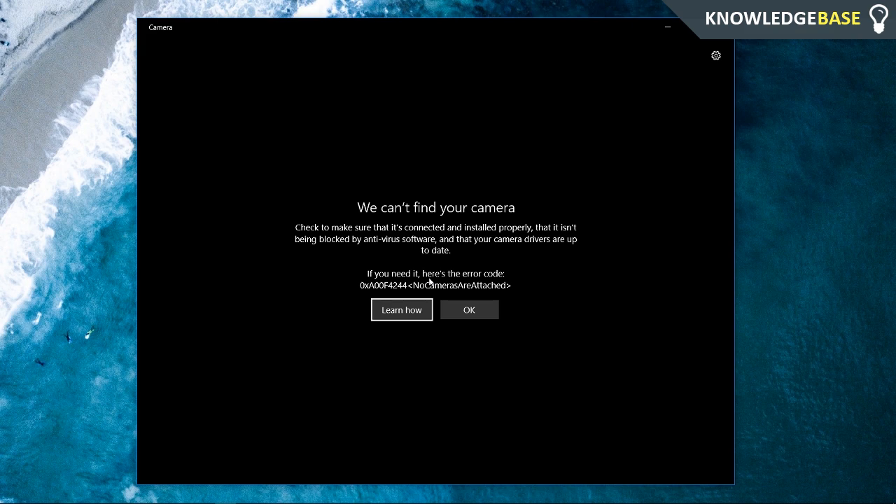
mouse_move(432, 282)
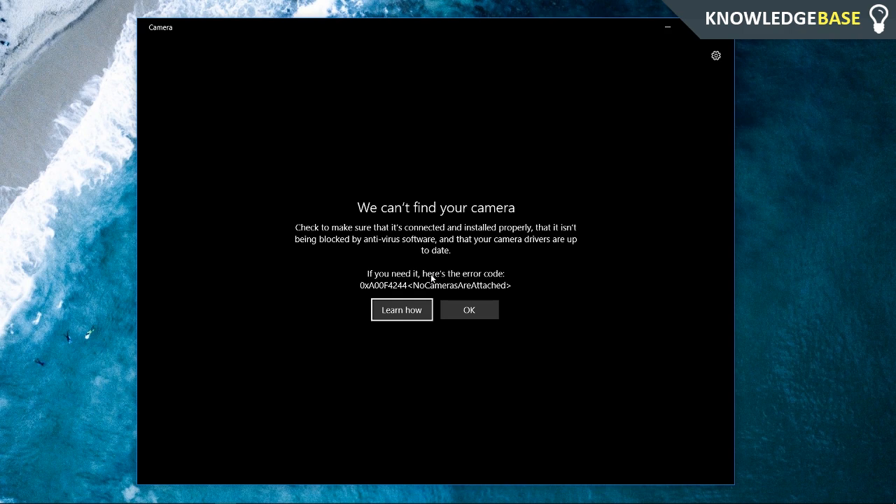
mouse_move(395, 278)
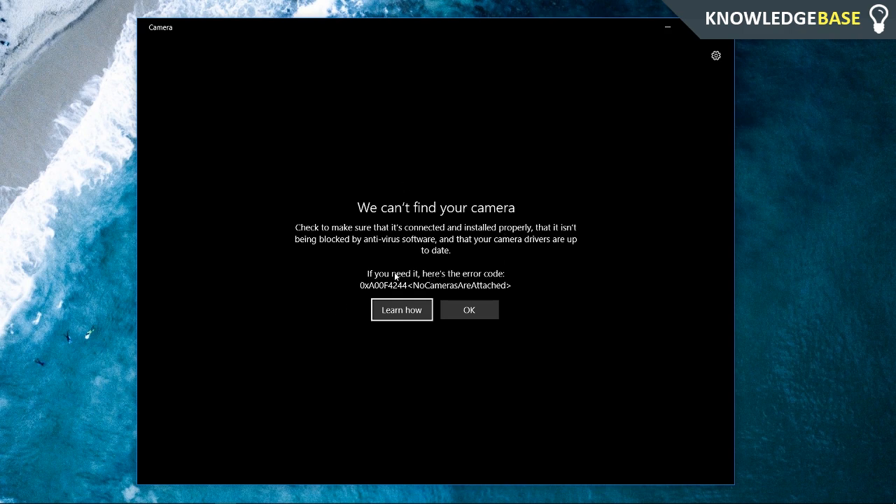
Restore the webcam so Windows Camera shows a live preview instead of the not-found error
click(468, 310)
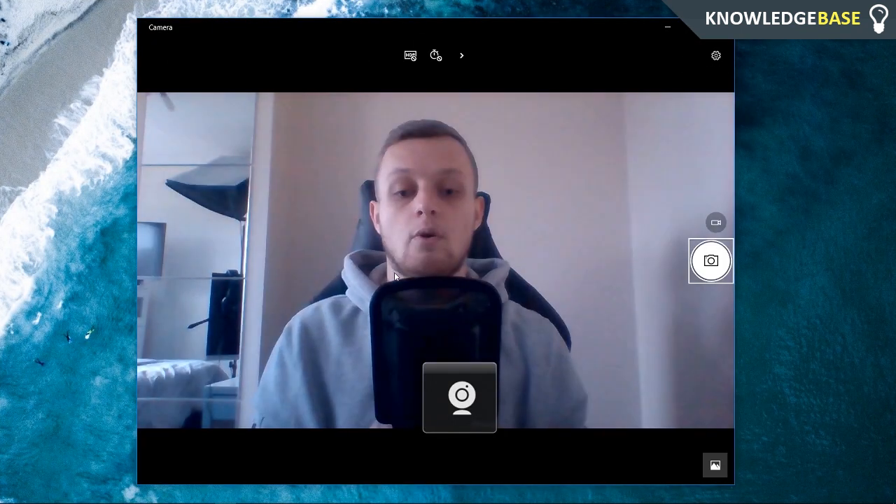